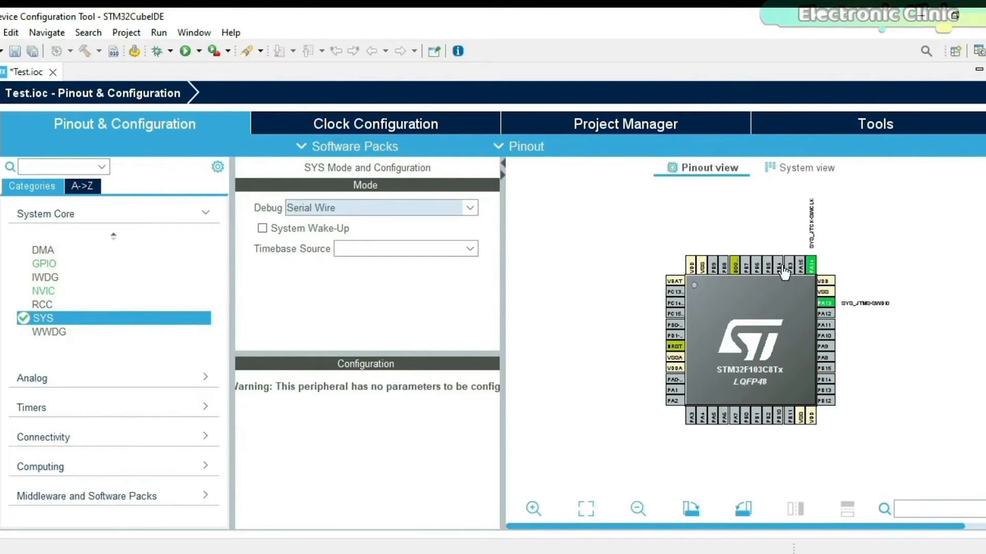
Set pin PC13 to GPIO_Output, then save and generate the Test project code.
{"action": "left_click", "coordinate": [532, 509]}
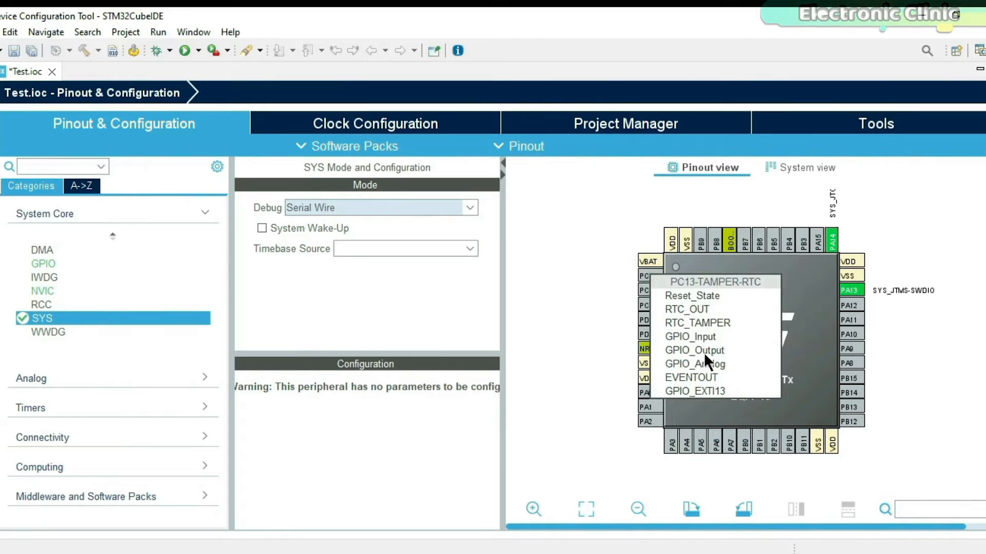
{"action": "left_click", "coordinate": [694, 350]}
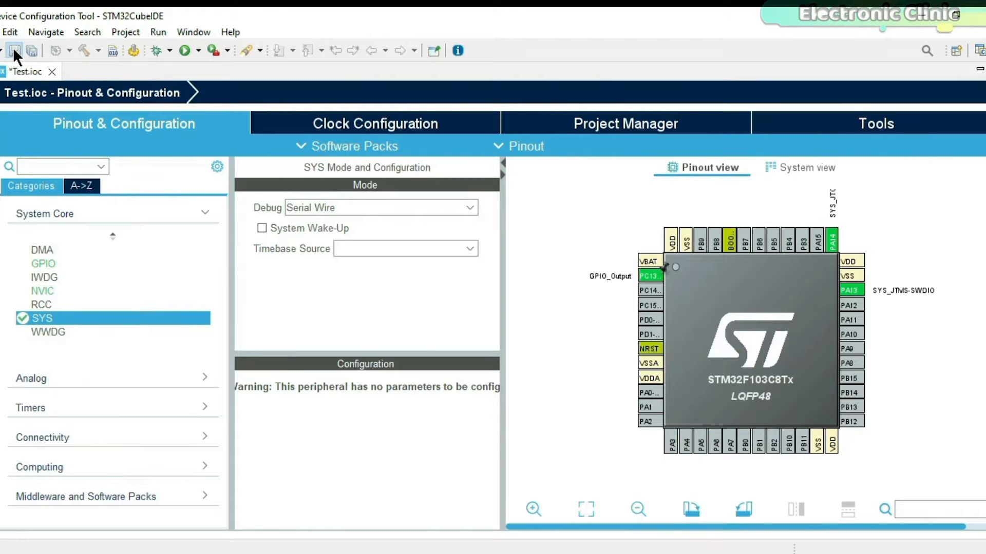
{"action": "left_click", "coordinate": [14, 51]}
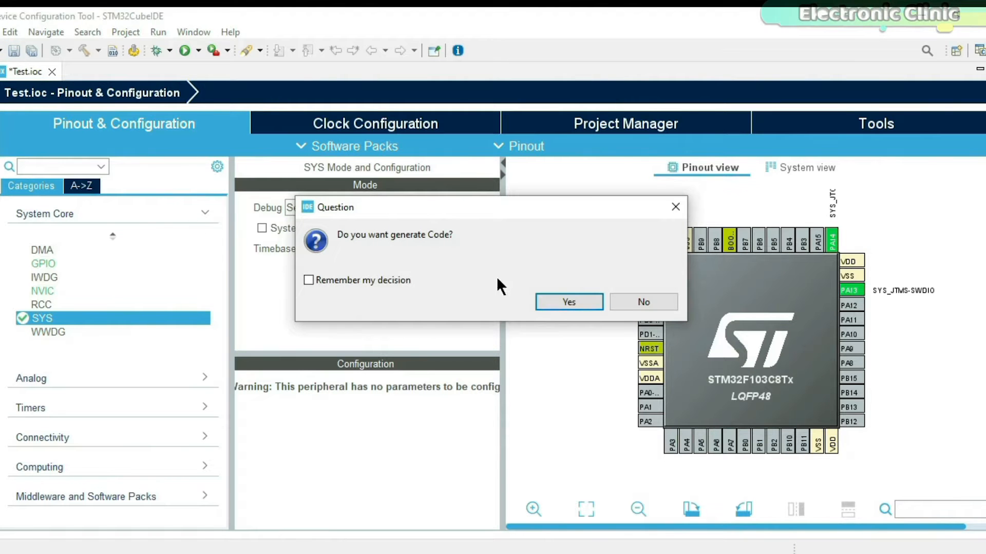
{"action": "mouse_move", "coordinate": [568, 302]}
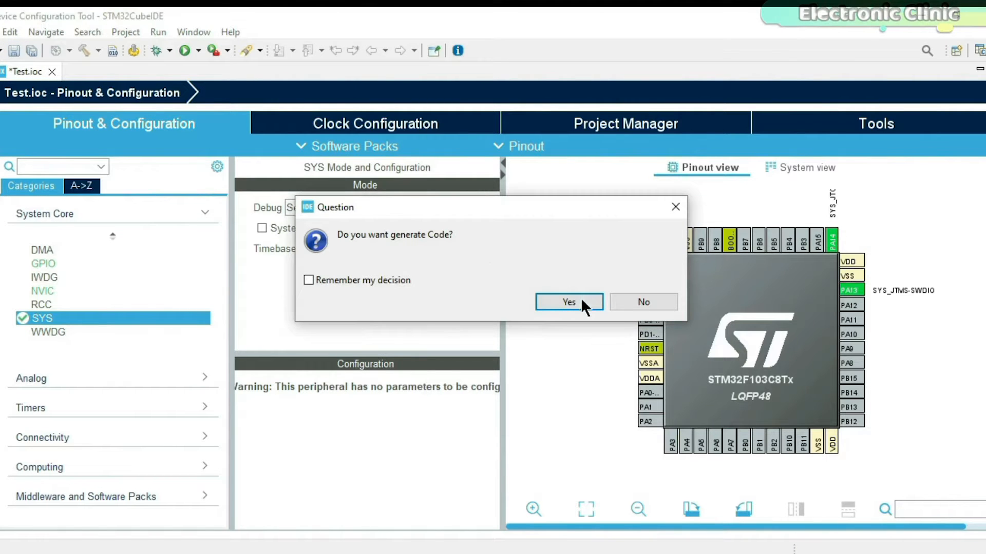
{"action": "left_click", "coordinate": [567, 302]}
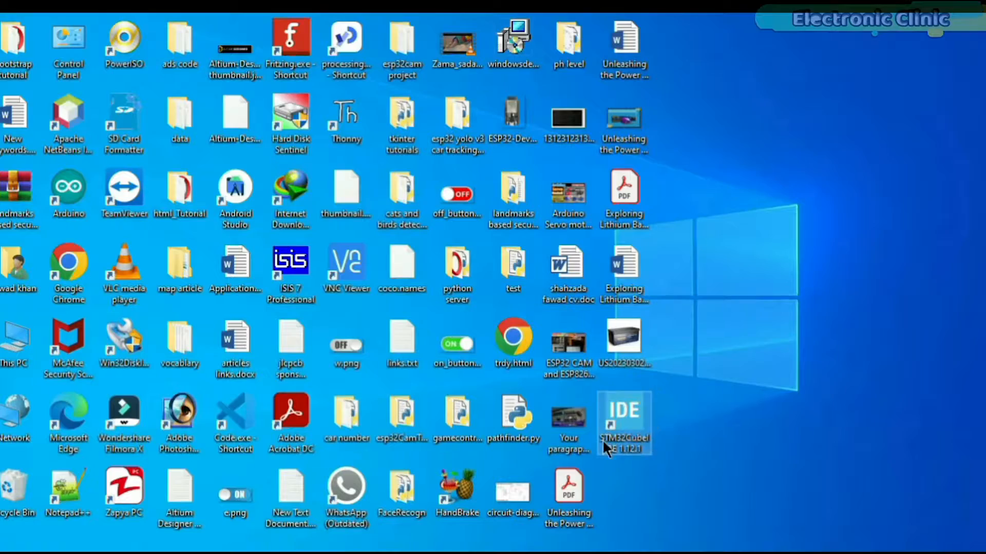
Relaunch STM32CubeIDE from its desktop shortcut.
{"action": "double_click", "coordinate": [623, 412]}
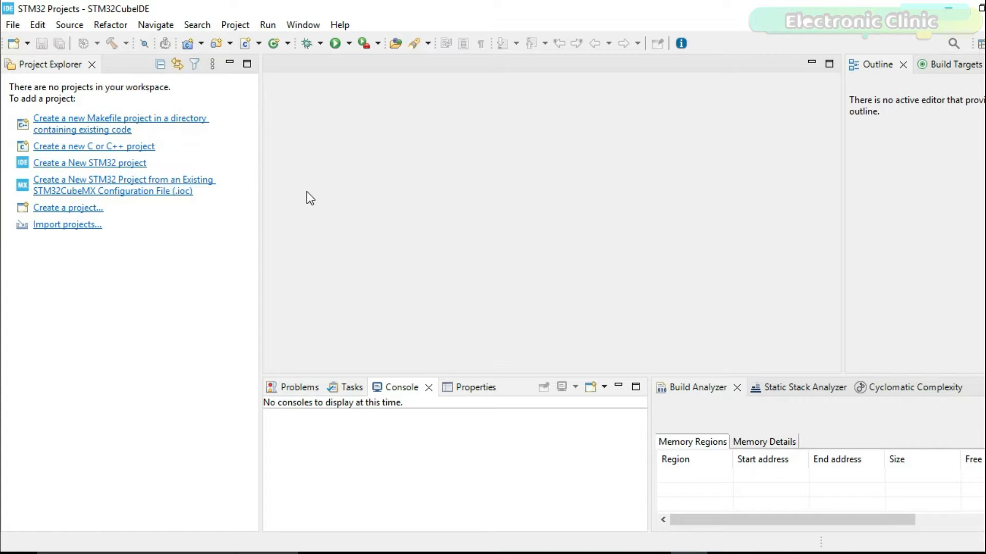
Start a new STM32 project, filter for stm32f10 and choose STM32F103C8T6.
{"action": "left_click", "coordinate": [12, 25]}
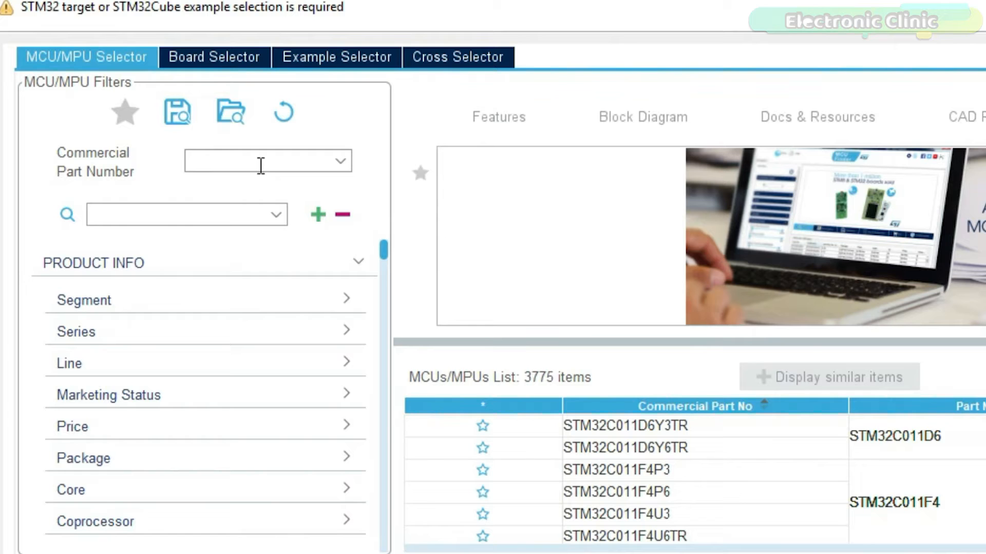
{"action": "type", "text": "stm32"}
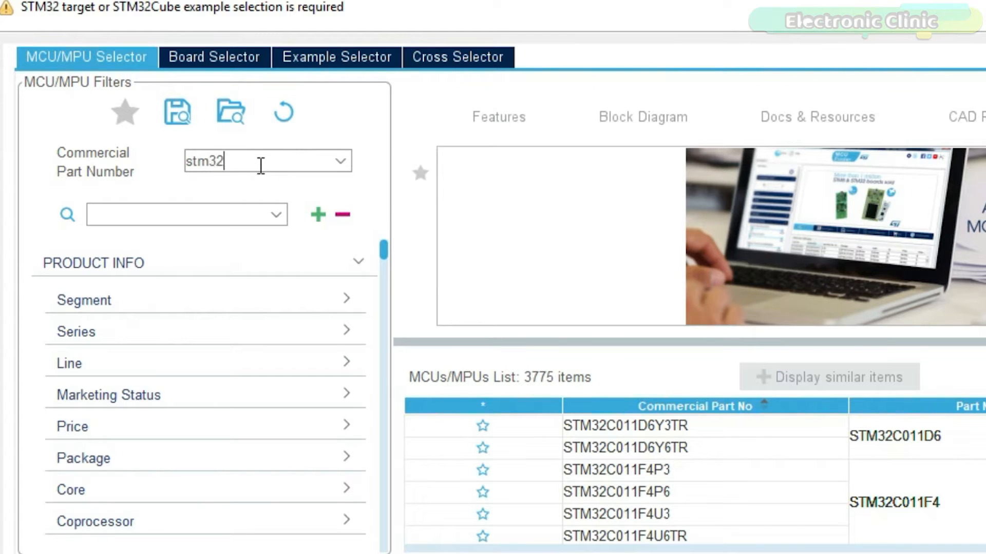
{"action": "type", "text": "f10"}
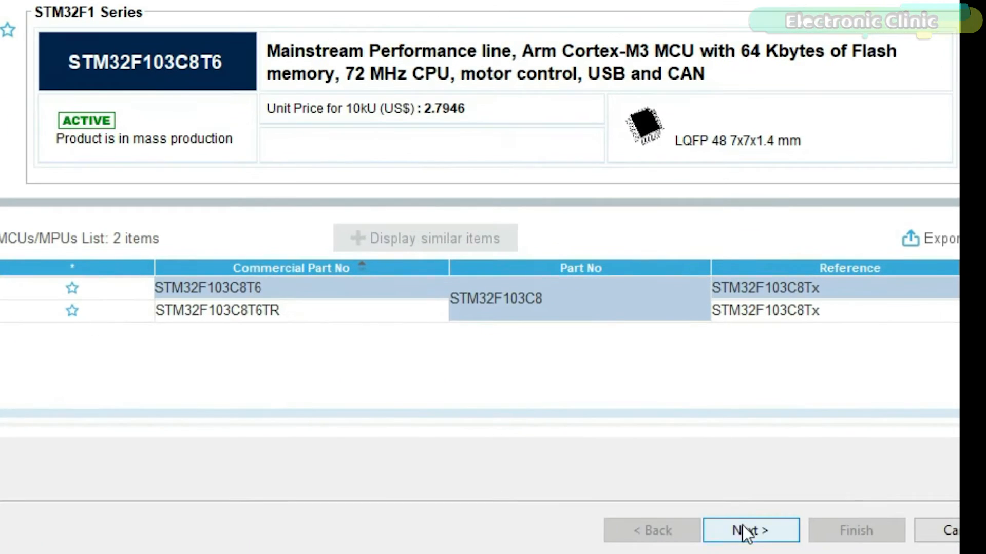
{"action": "left_click", "coordinate": [750, 531]}
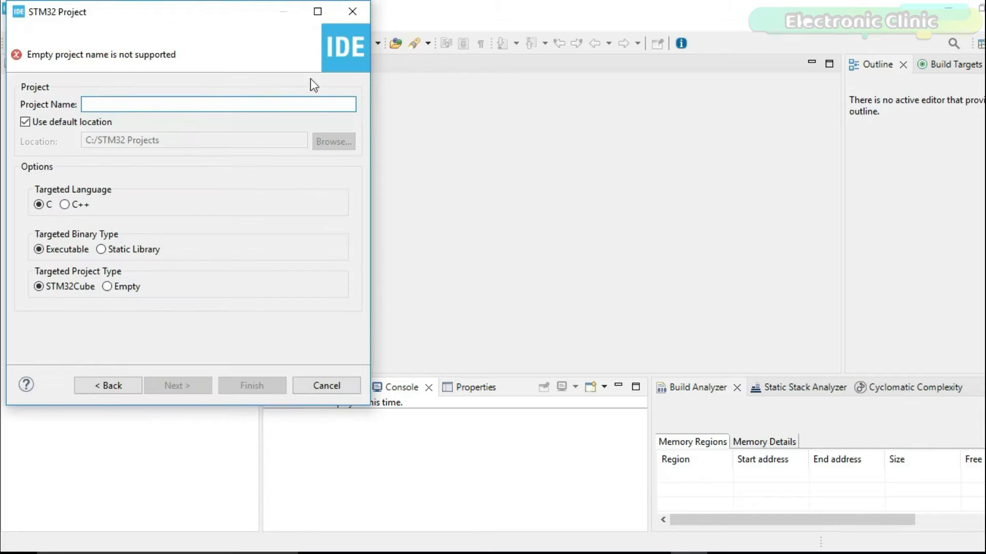
Name the project stm32Bluetooth and finish creating it.
{"action": "type", "text": "stm32"}
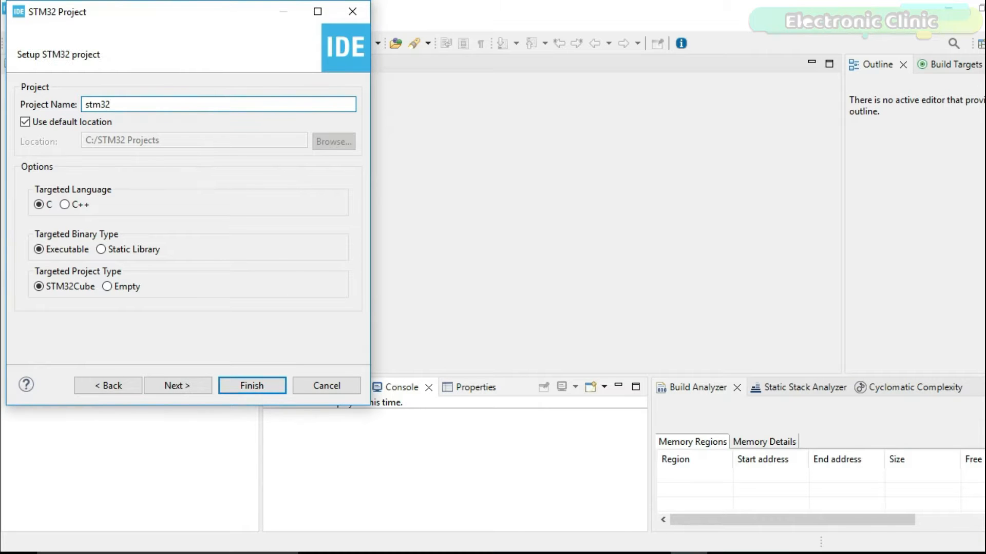
{"action": "type", "text": "Bluetooth"}
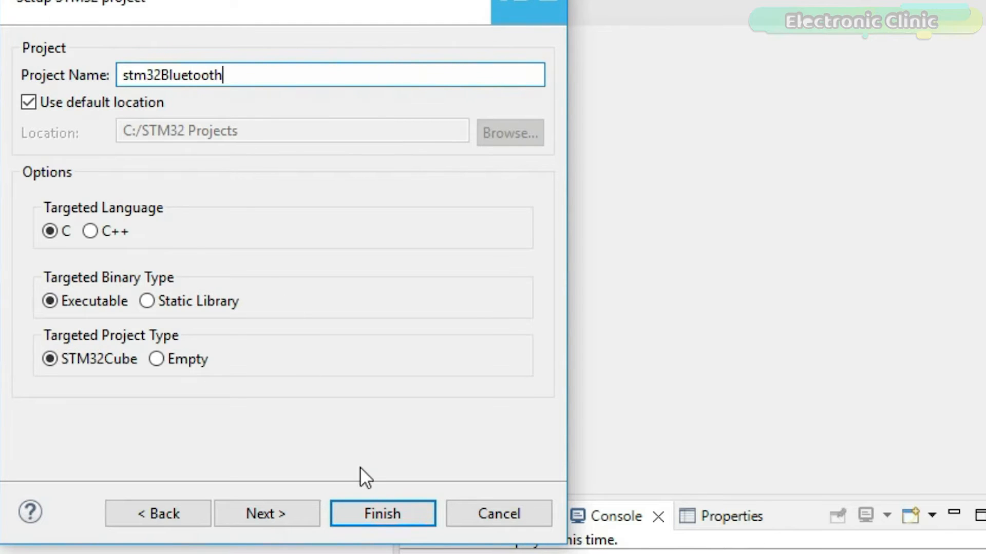
{"action": "left_click", "coordinate": [382, 513]}
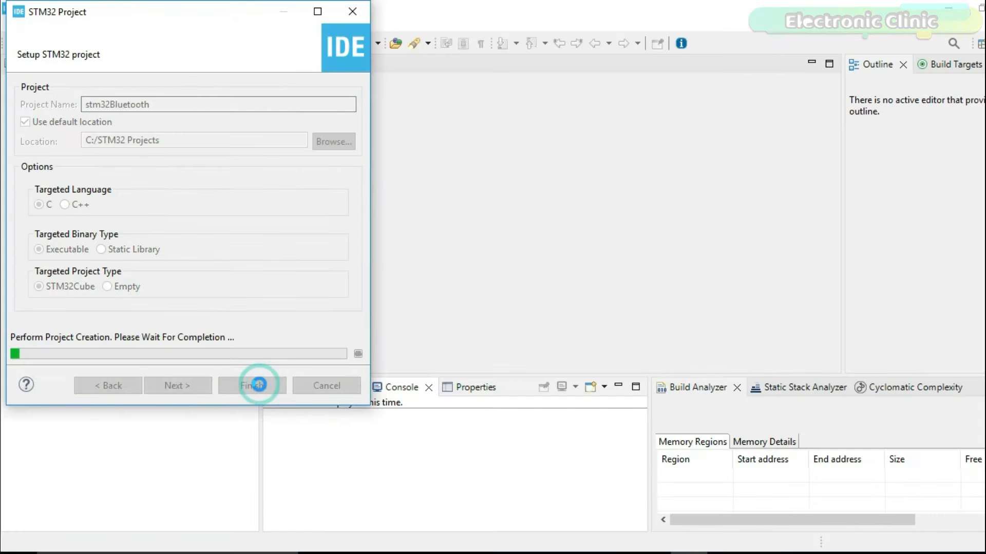
{"action": "left_click", "coordinate": [251, 385]}
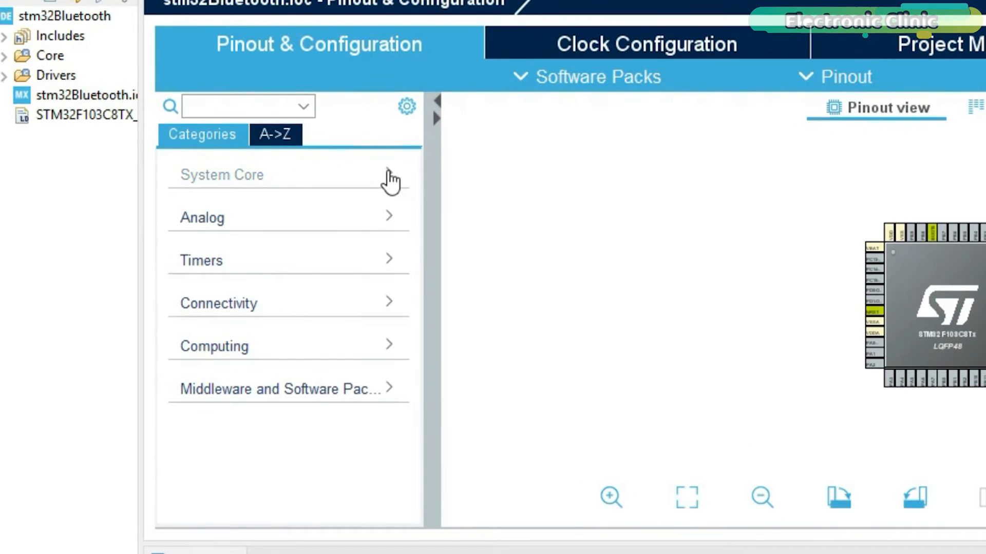
Set SYS Debug to Serial Wire and USART2 mode to Asynchronous.
{"action": "left_click", "coordinate": [221, 174]}
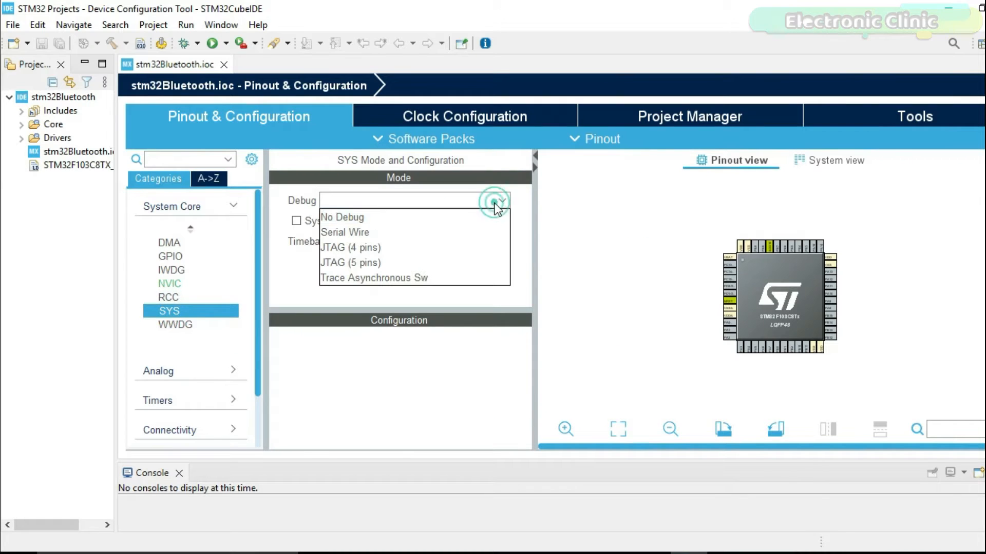
{"action": "left_click", "coordinate": [344, 232]}
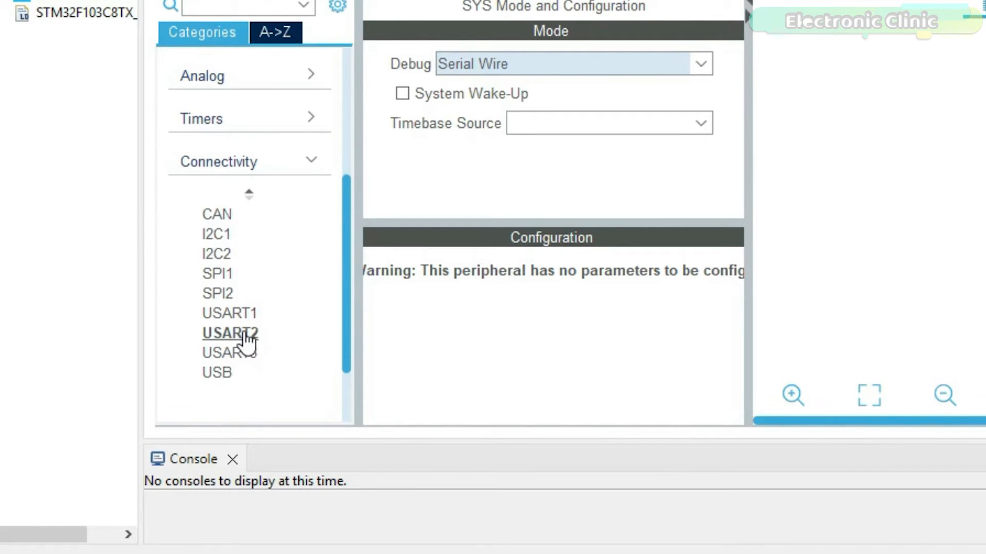
{"action": "left_click", "coordinate": [230, 333]}
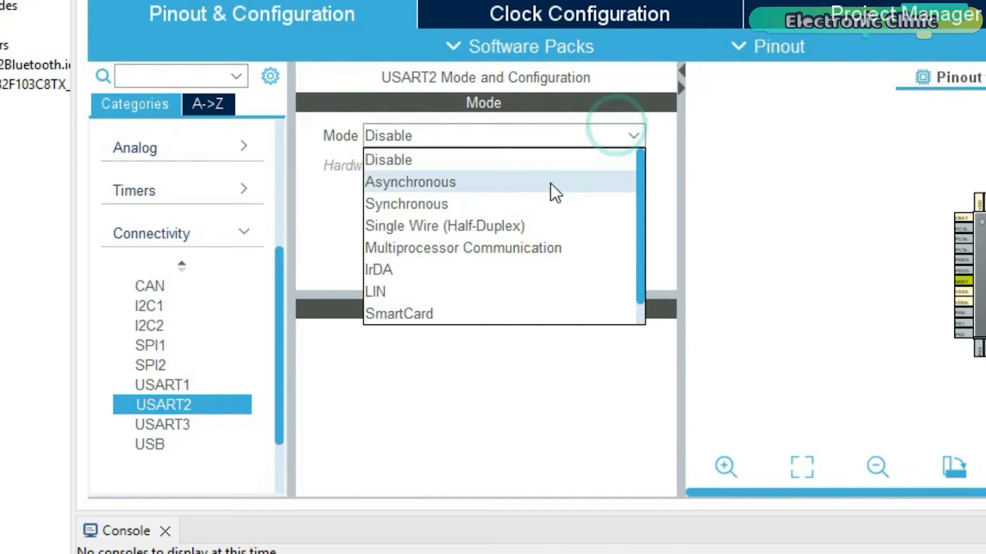
{"action": "left_click", "coordinate": [410, 182]}
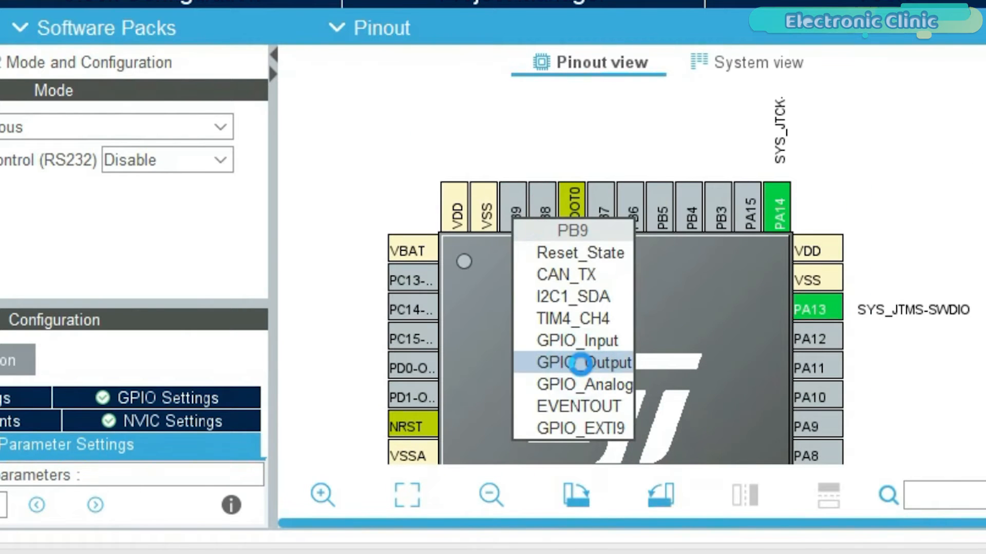
Make PB9, PB8, PB7 and PB6 GPIO outputs, generate code and open C/C++ perspective.
{"action": "left_click", "coordinate": [583, 363]}
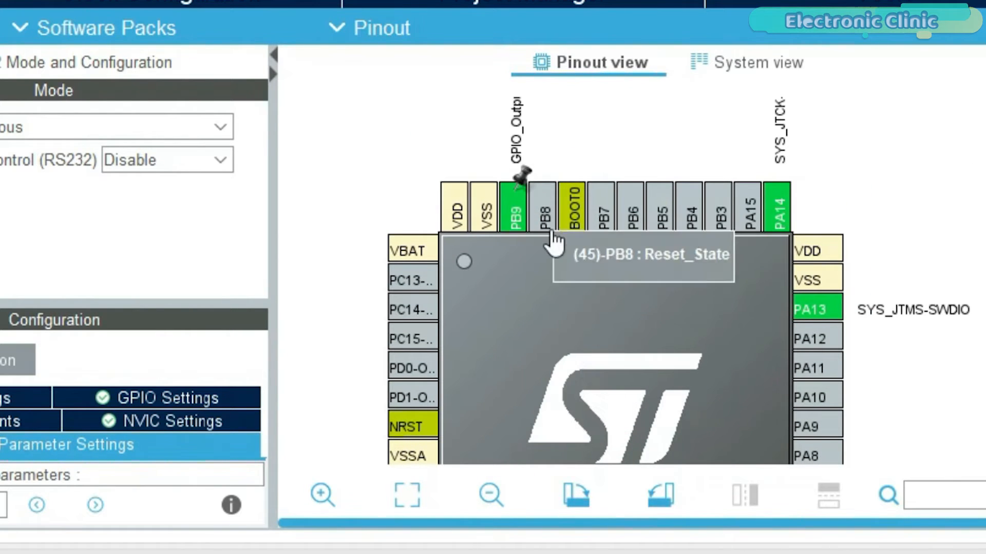
{"action": "left_click", "coordinate": [542, 207]}
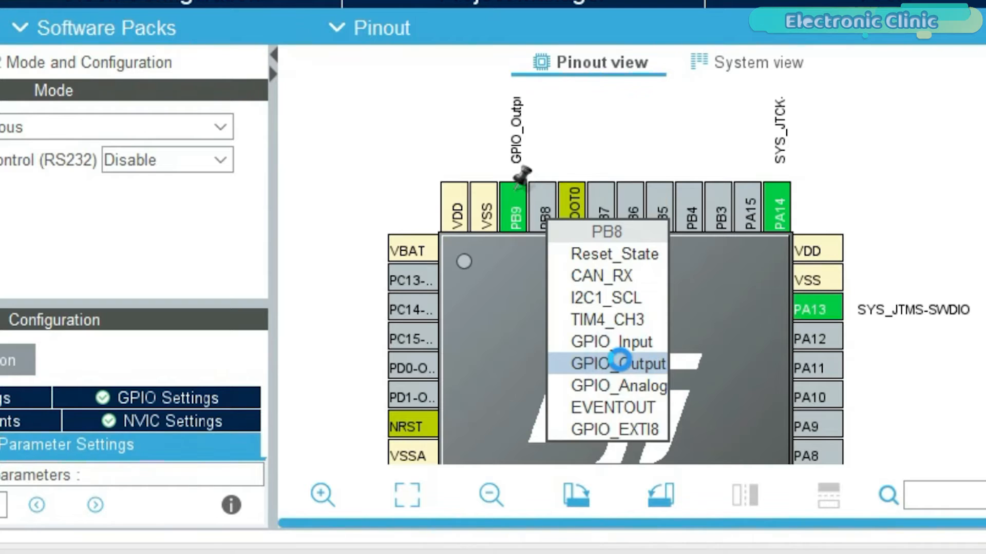
{"action": "left_click", "coordinate": [618, 363]}
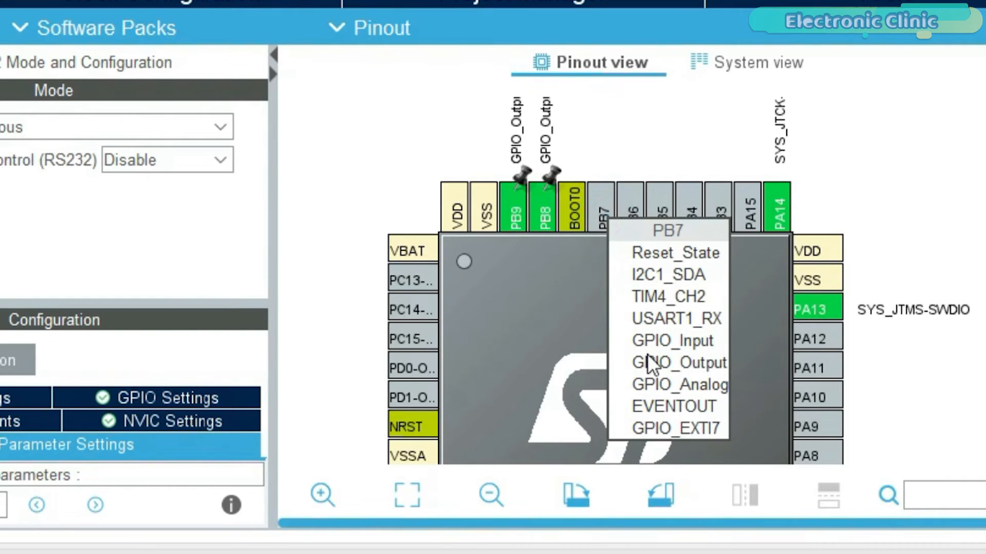
{"action": "left_click", "coordinate": [678, 362]}
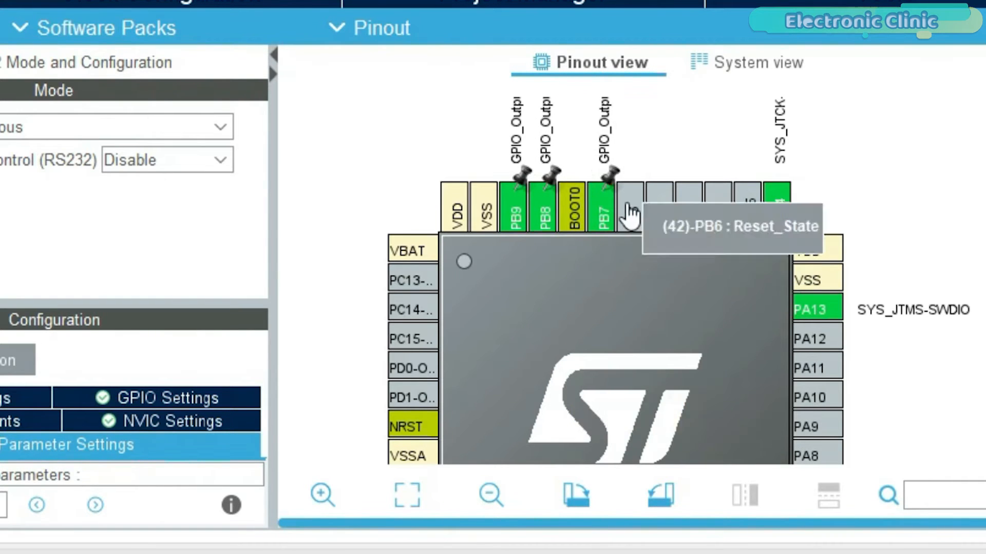
{"action": "left_click", "coordinate": [630, 207]}
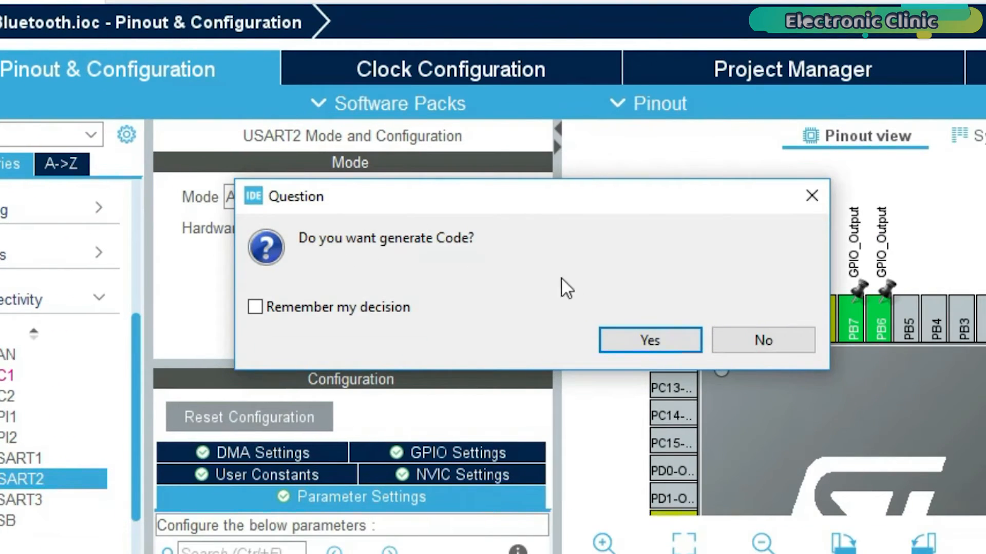
{"action": "left_click", "coordinate": [650, 340]}
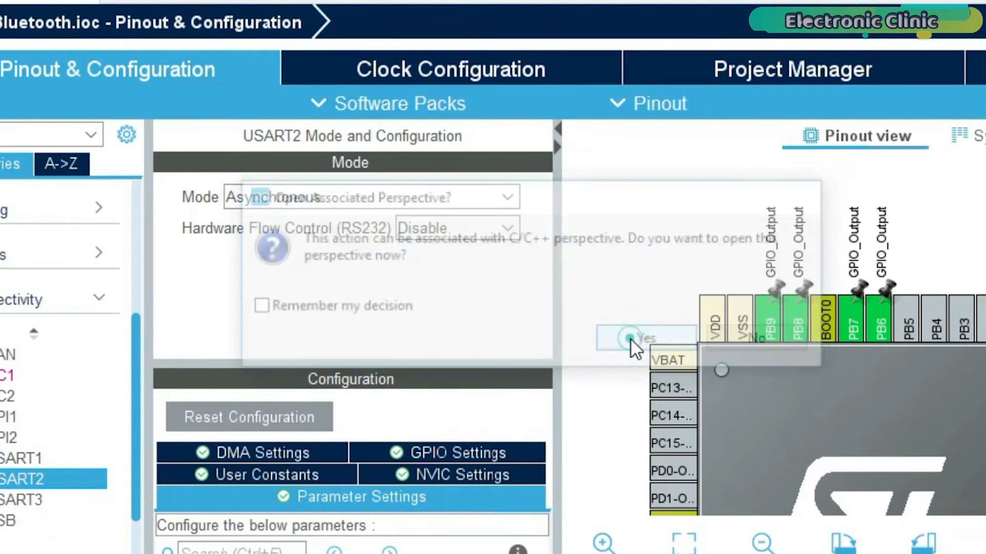
{"action": "left_click", "coordinate": [643, 338]}
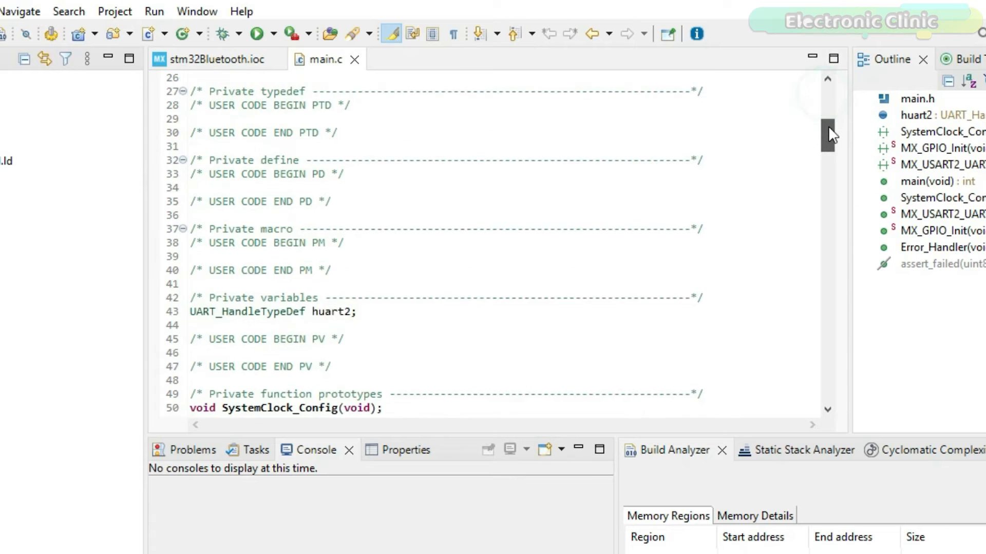
Scroll through the generated main.c and copy the prepared program code from Notepad.
{"action": "scroll", "scroll_direction": "down", "scroll_amount": 3}
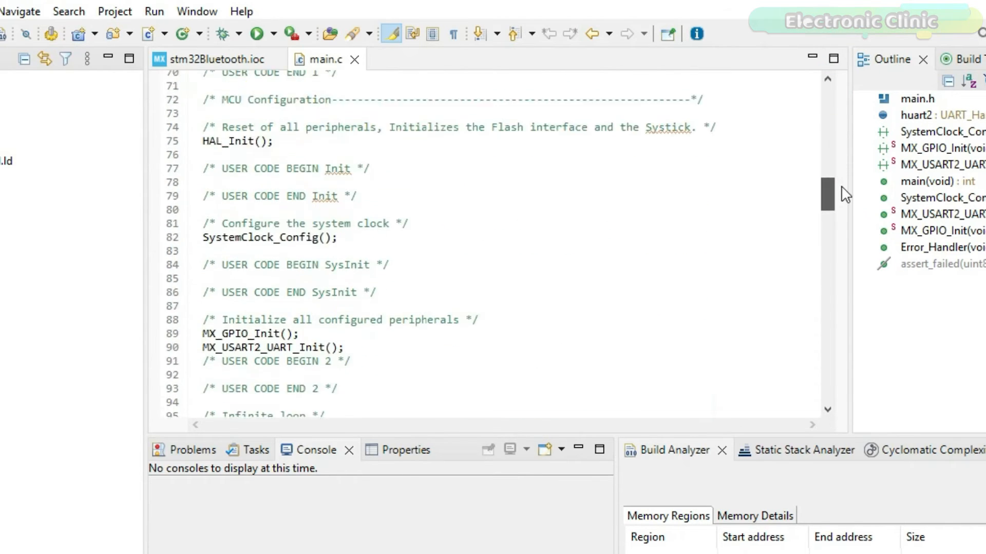
{"action": "scroll", "scroll_direction": "down", "scroll_amount": 3}
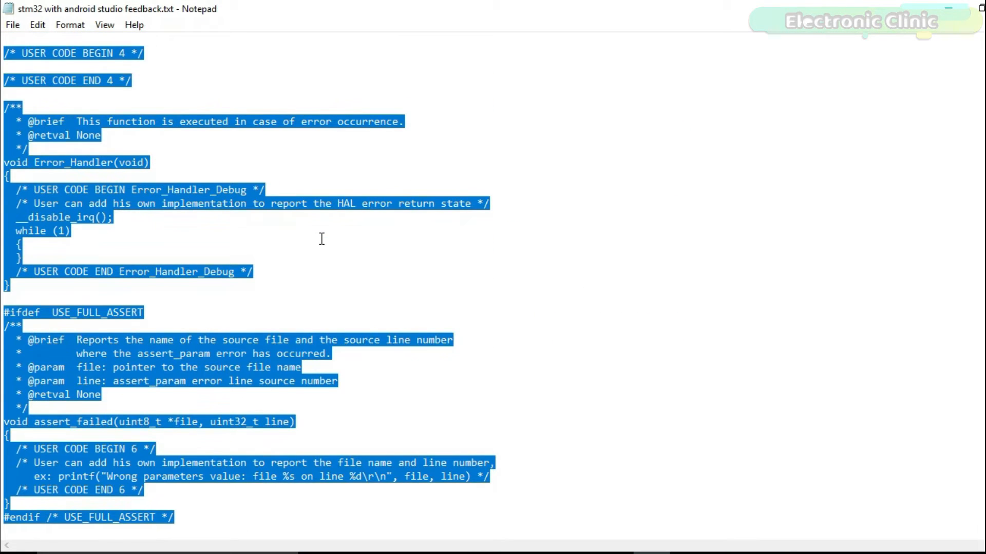
{"action": "right_click", "coordinate": [217, 216]}
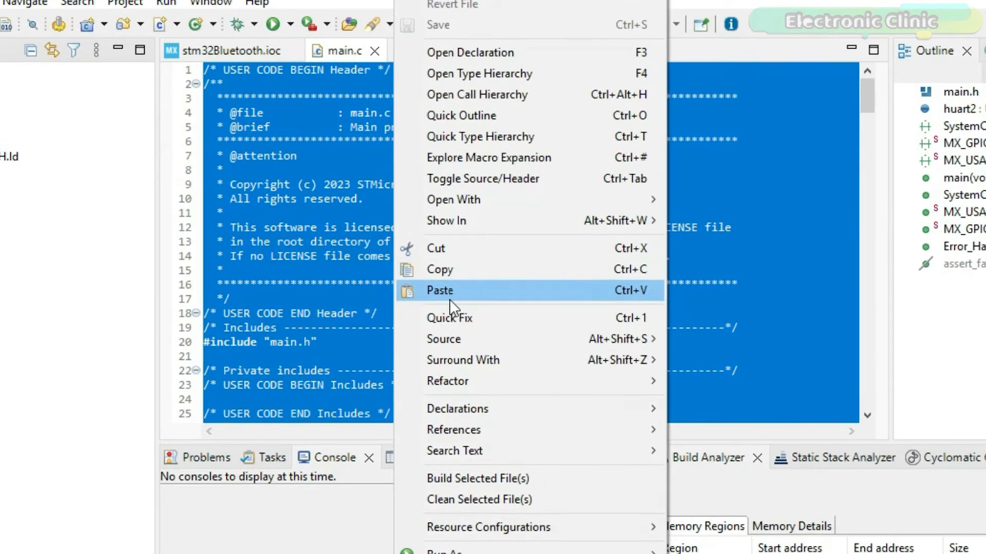
Paste the copied code over main.c and build stm32Bluetooth with 0 errors.
{"action": "left_click", "coordinate": [439, 290]}
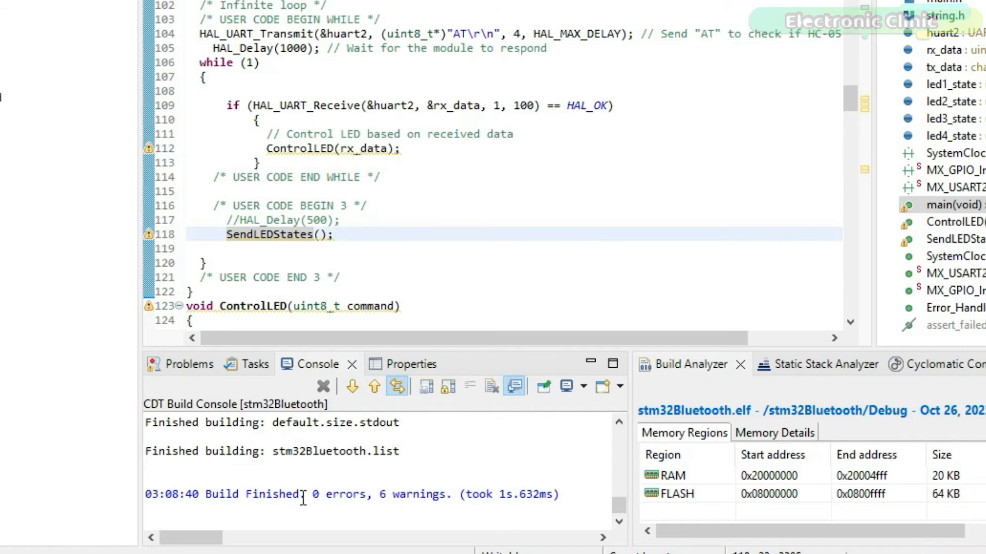
{"action": "double_click", "coordinate": [334, 494]}
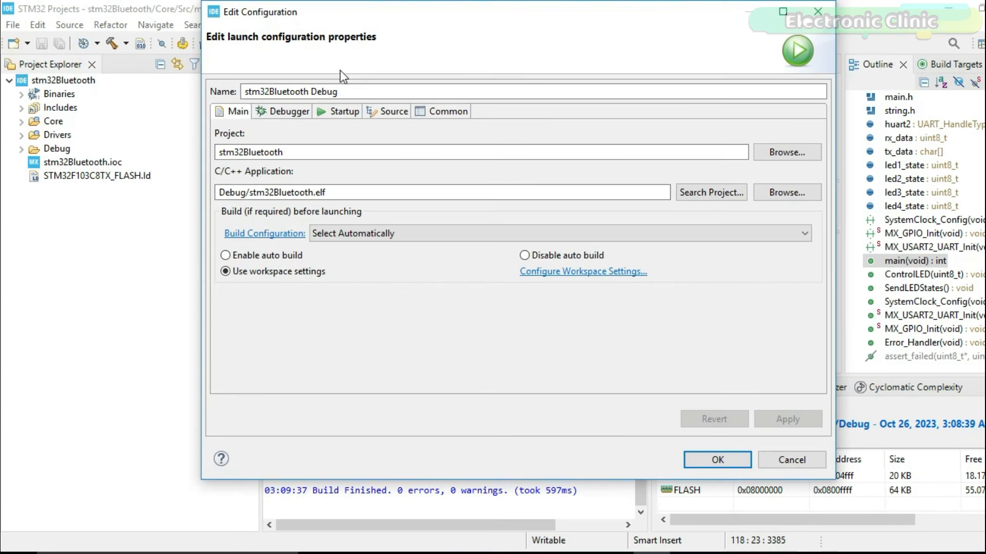
Set the debug probe to ST-LINK (OpenOCD) with Software system reset, apply, and launch.
{"action": "left_click", "coordinate": [288, 111]}
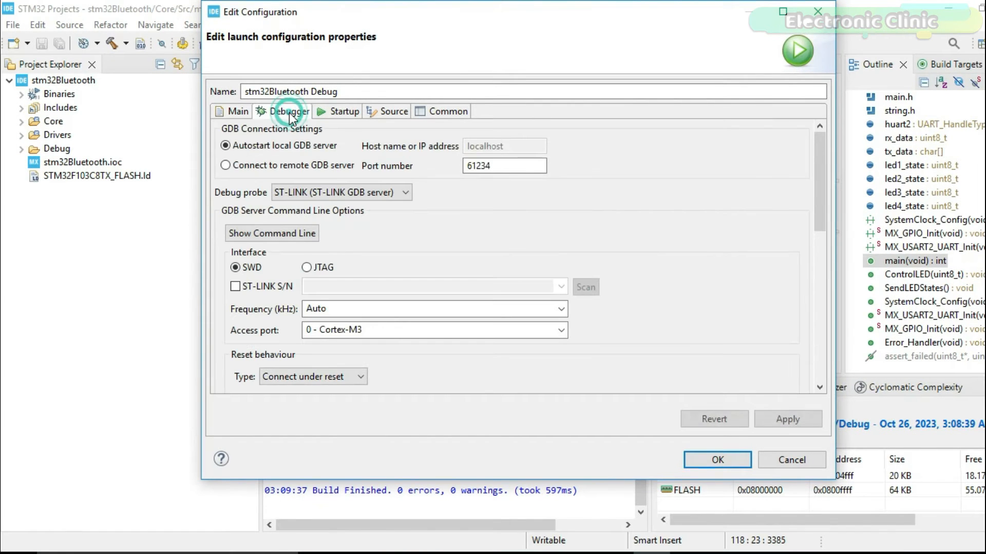
{"action": "left_click", "coordinate": [404, 193]}
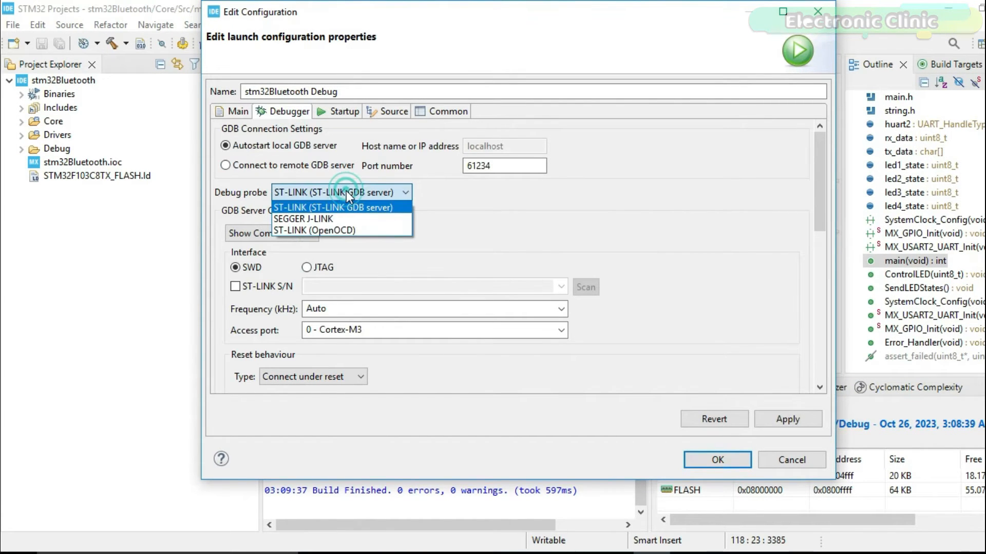
{"action": "left_click", "coordinate": [332, 207]}
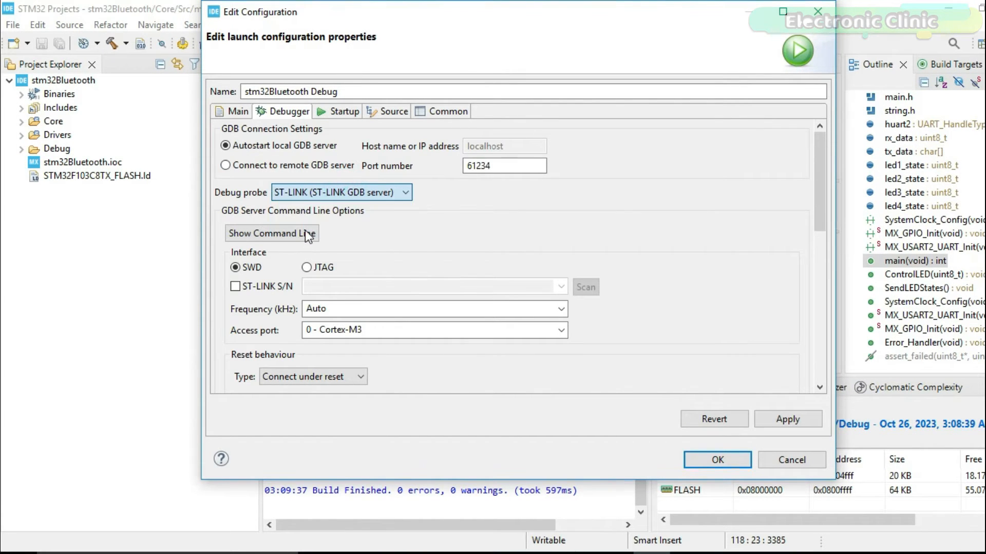
{"action": "left_click", "coordinate": [341, 192]}
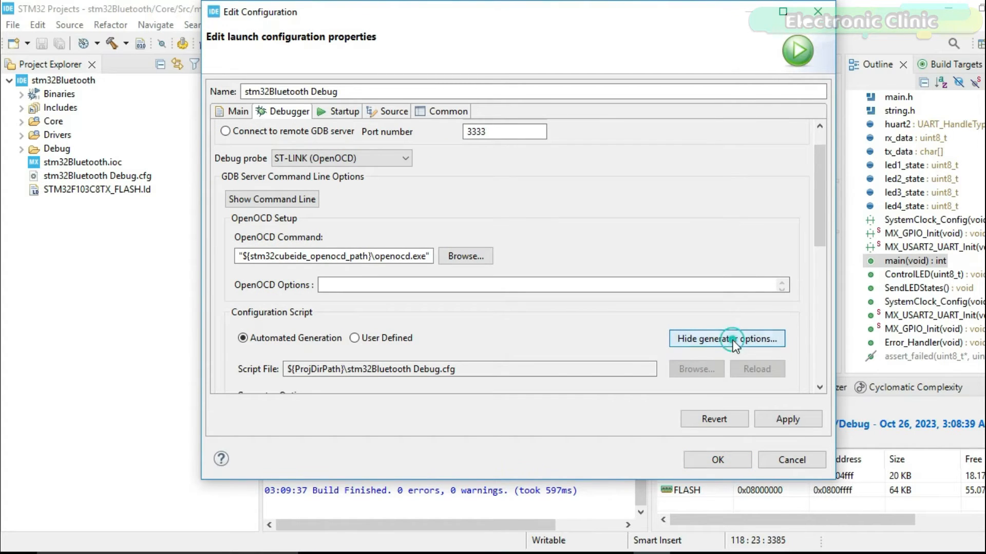
{"action": "left_click", "coordinate": [726, 339]}
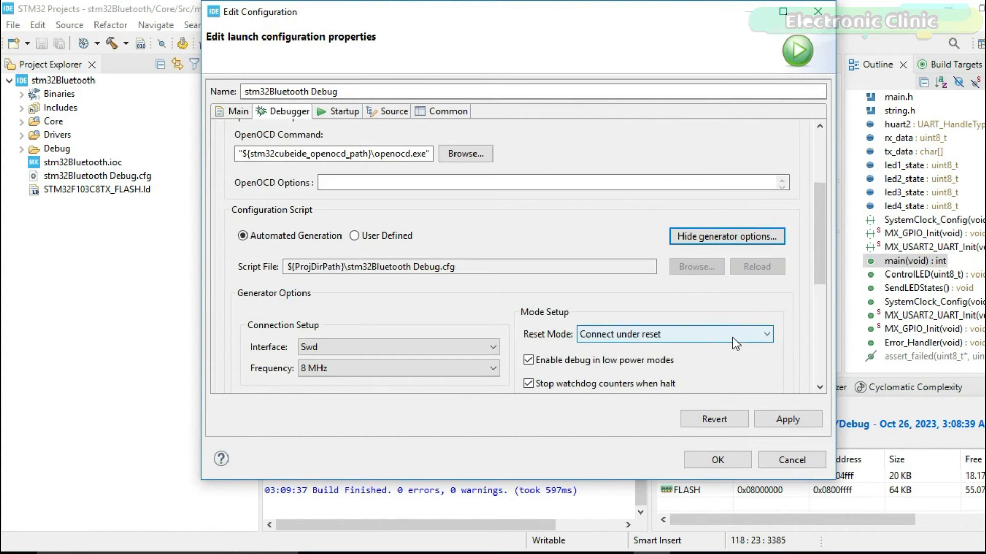
{"action": "left_click", "coordinate": [672, 334]}
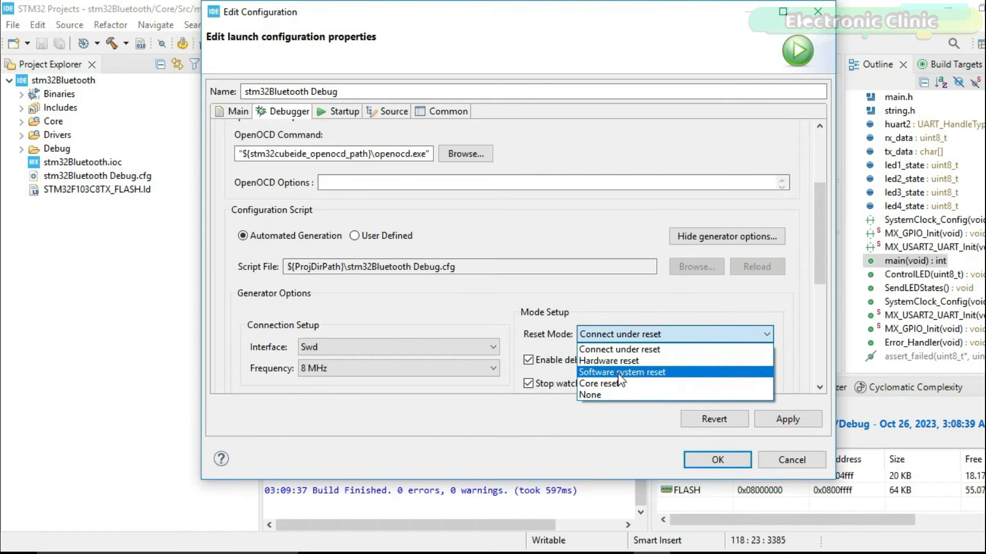
{"action": "left_click", "coordinate": [622, 372]}
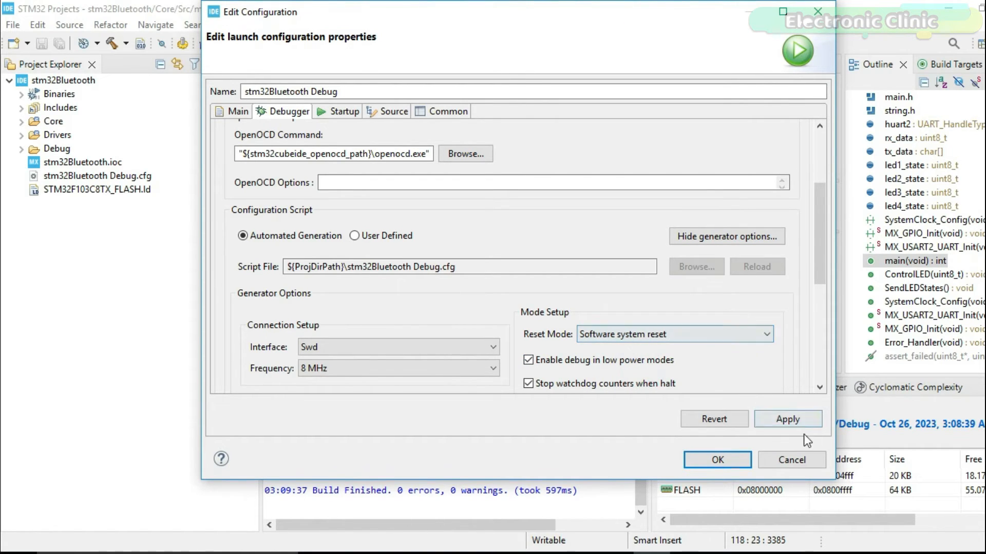
{"action": "left_click", "coordinate": [788, 419]}
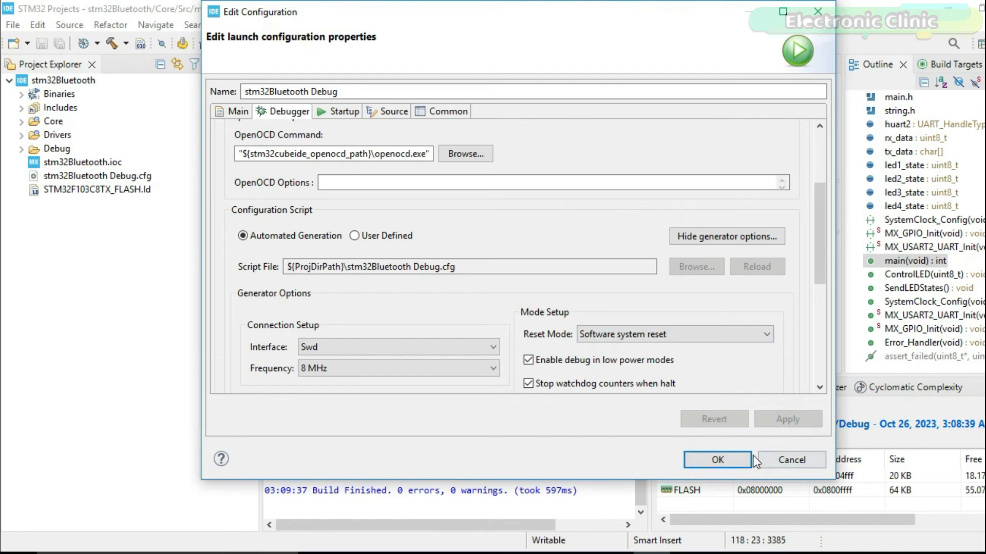
{"action": "left_click", "coordinate": [716, 459]}
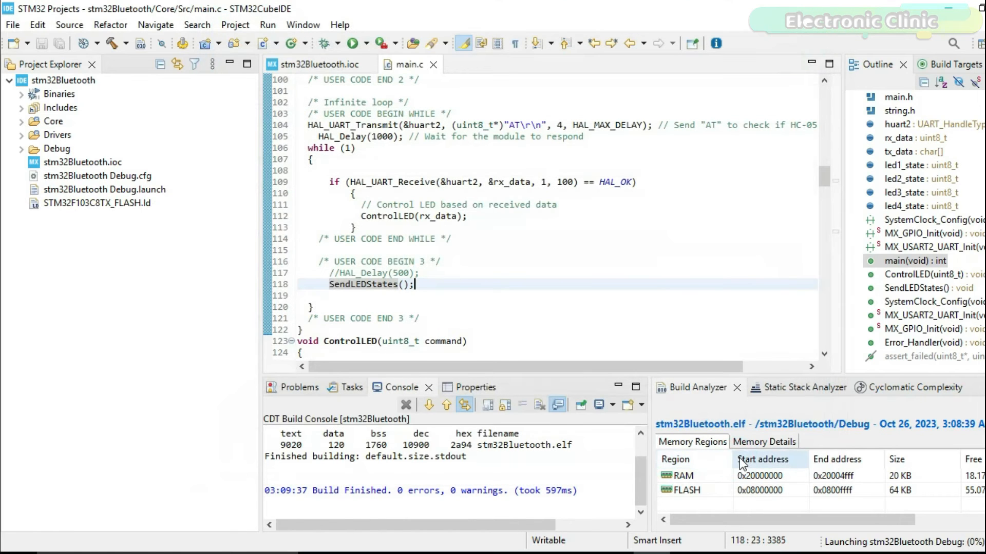